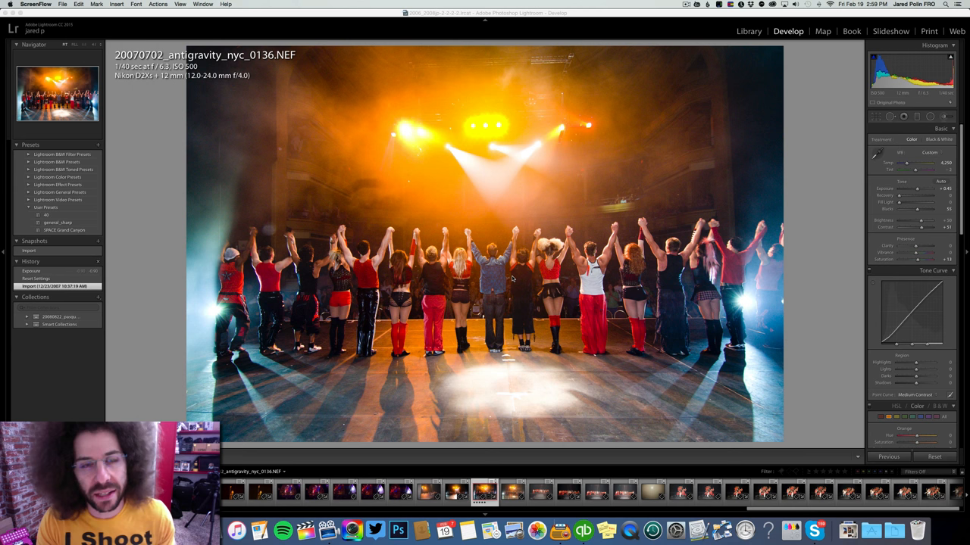
mouse_move(364, 328)
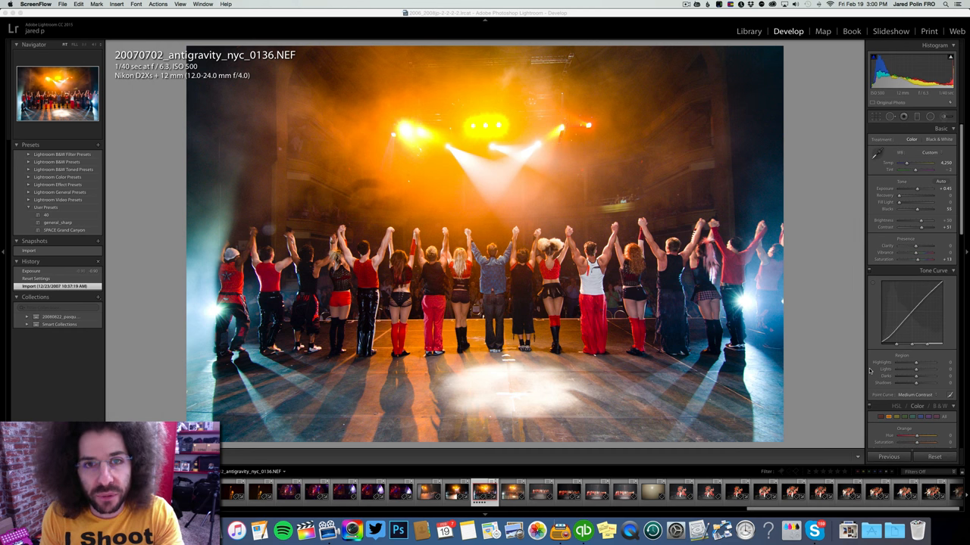
mouse_move(965, 439)
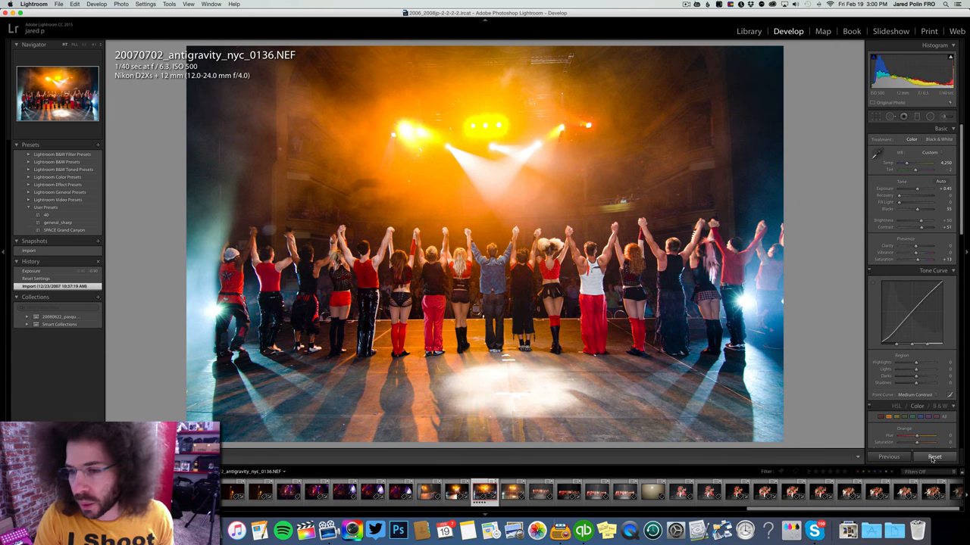
Step: Reset all Develop adjustments on the stage photo, toggling once to compare against the old edit
left_click(933, 458)
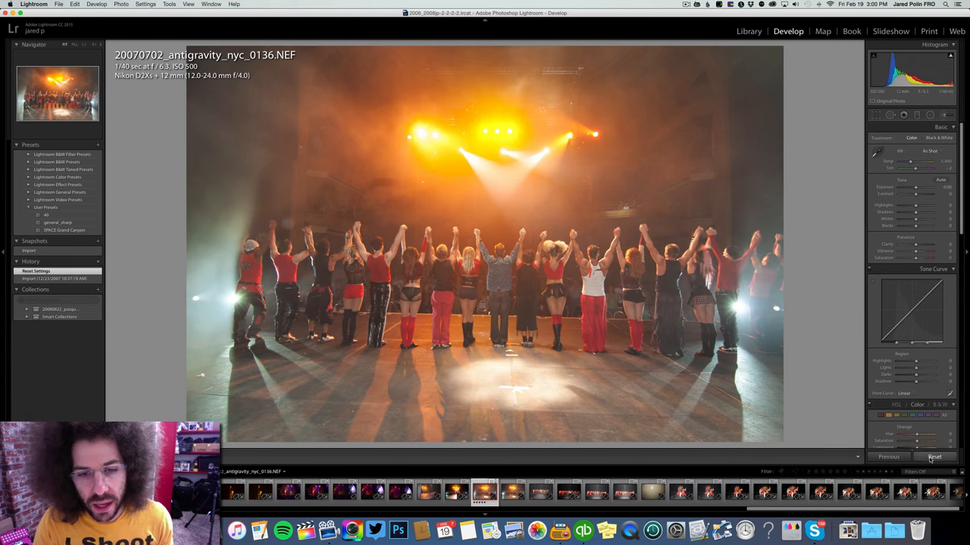
left_click(933, 458)
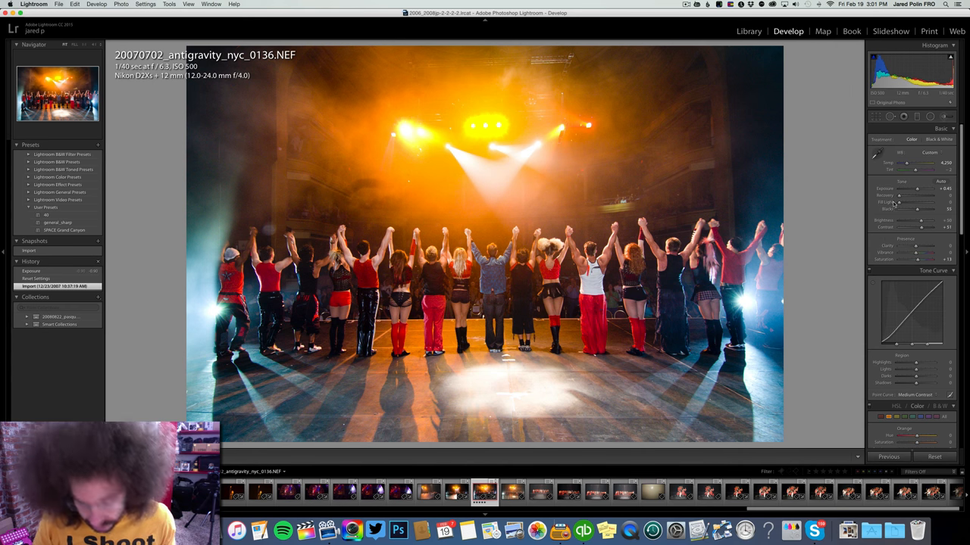
left_click(933, 457)
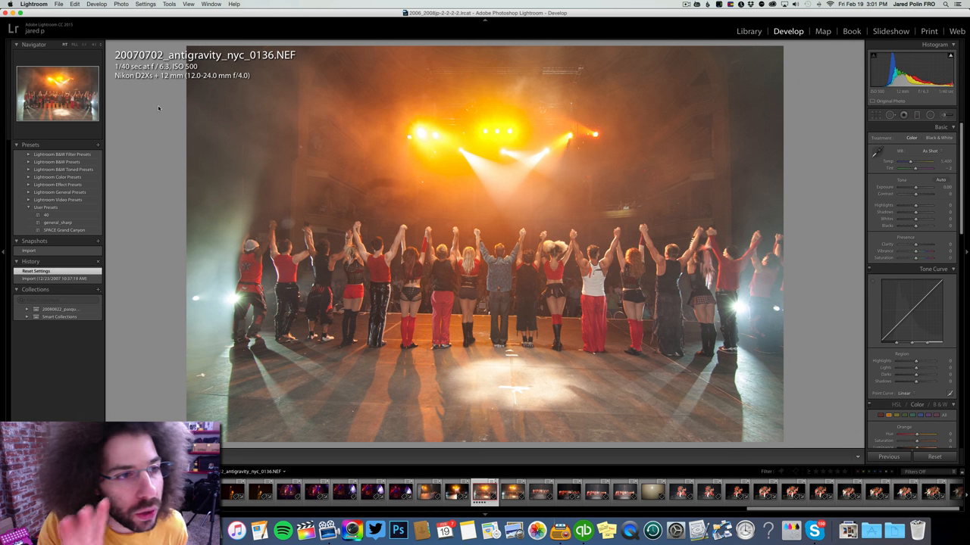
mouse_move(145, 97)
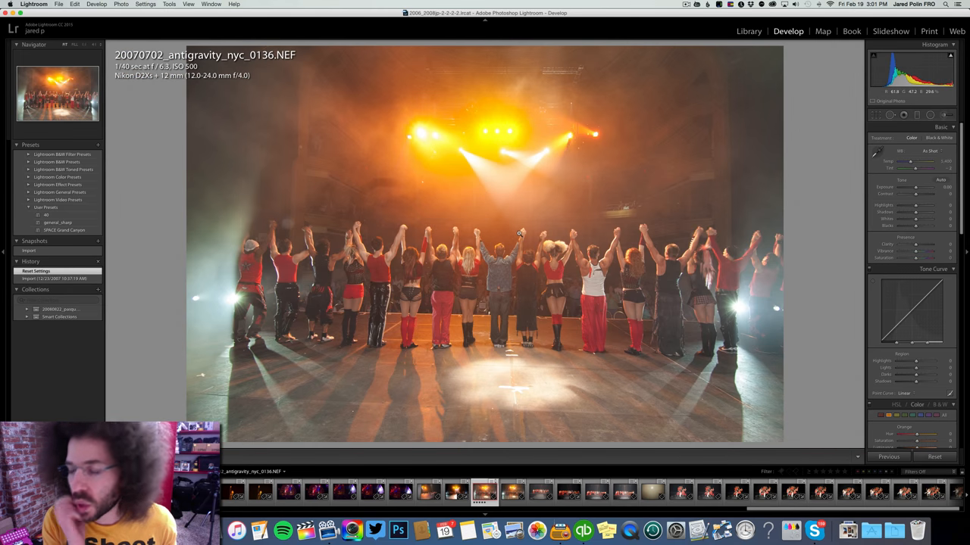
mouse_move(514, 227)
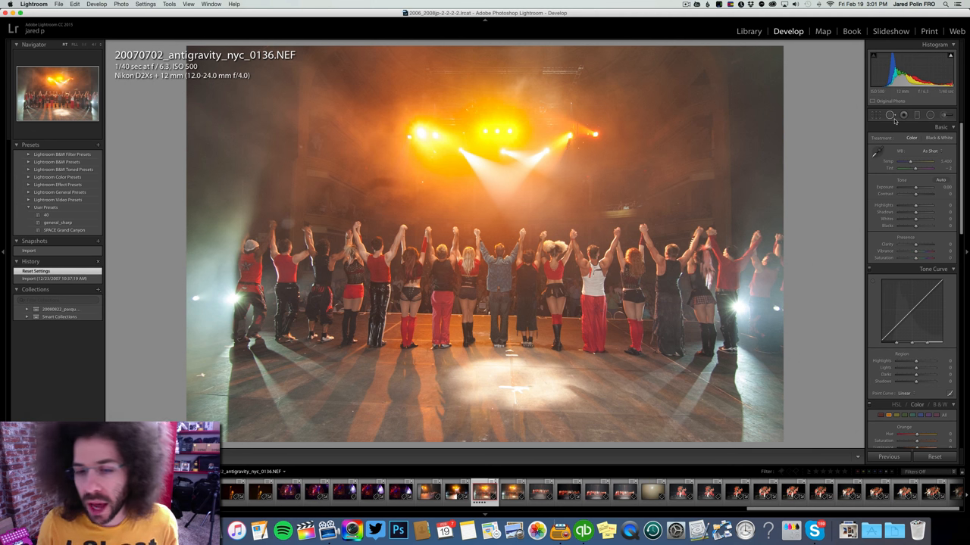
mouse_move(903, 115)
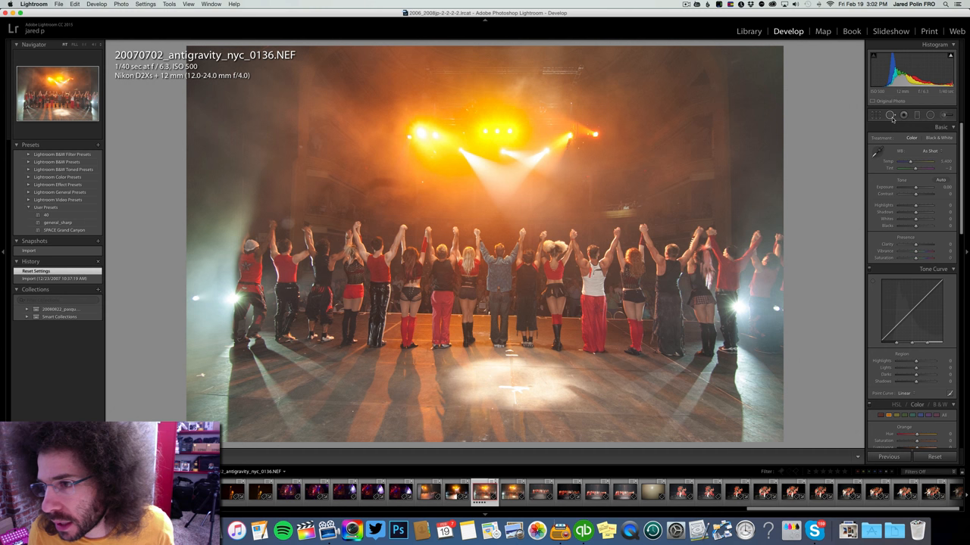
Step: Level the tilted stage scene with the crop tool's straighten option
left_click(875, 115)
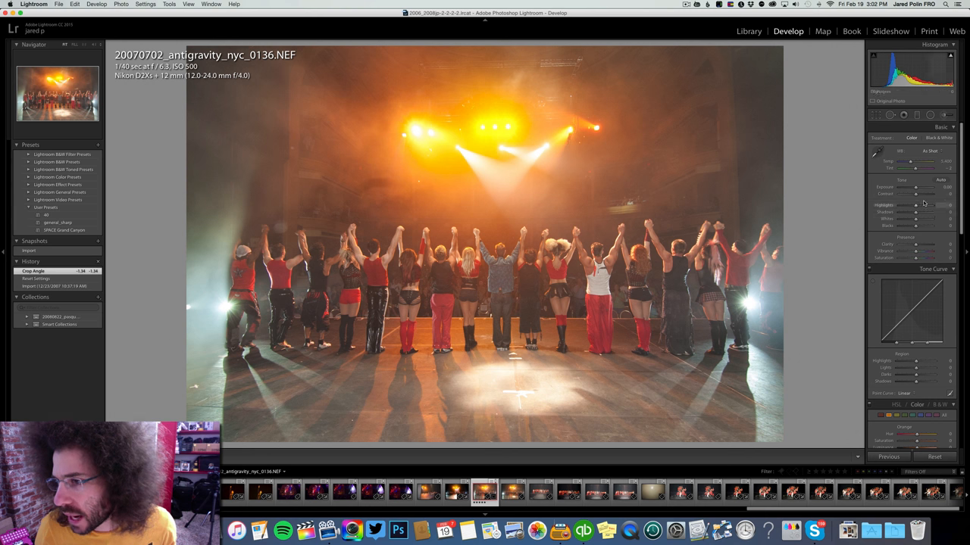
Step: Adjust exposure and raise contrast, applying a Medium Contrast point curve
left_click_drag(909, 194, 917, 194)
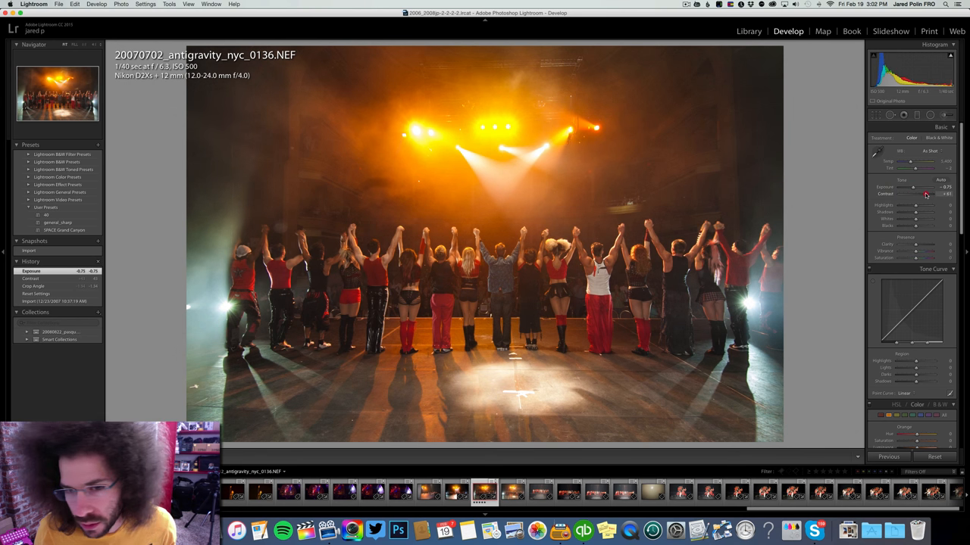
left_click_drag(926, 194, 922, 194)
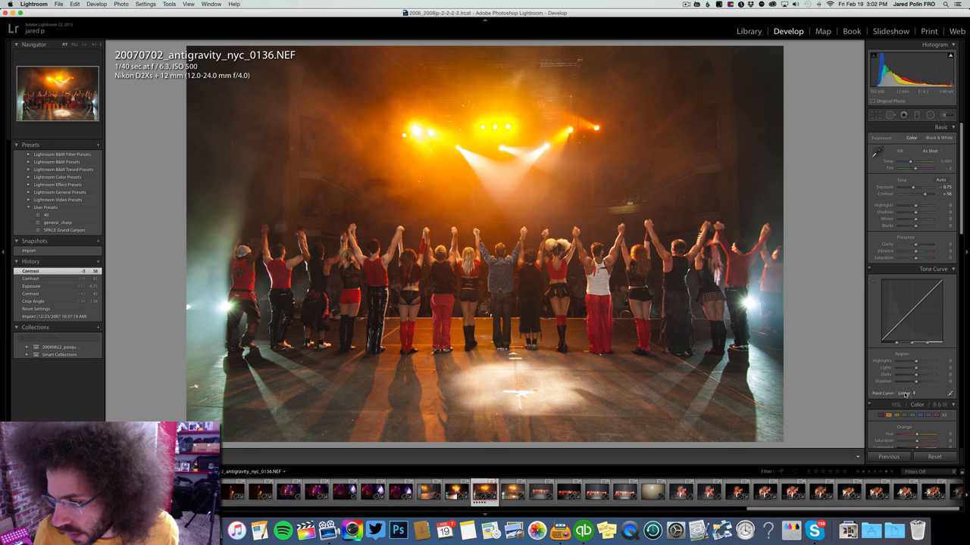
left_click(915, 394)
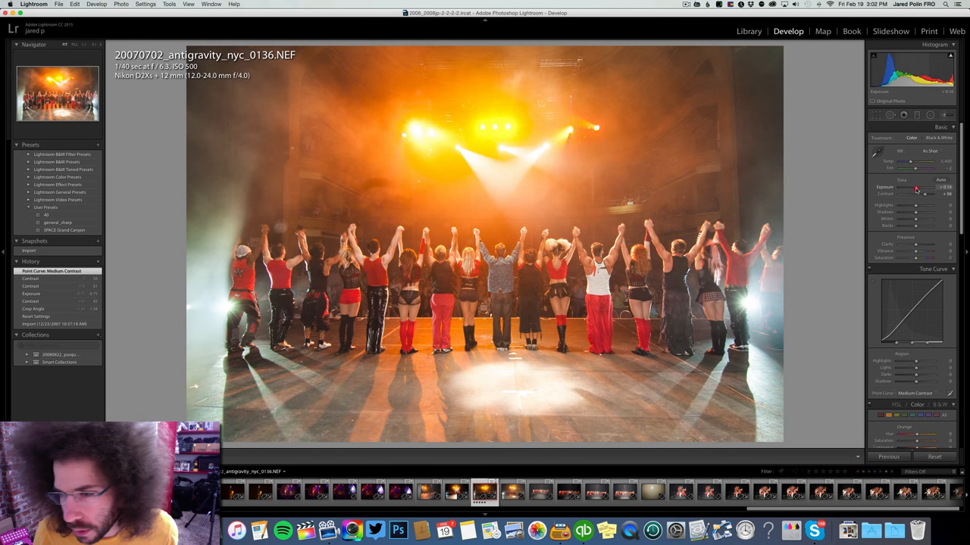
left_click_drag(924, 188, 912, 188)
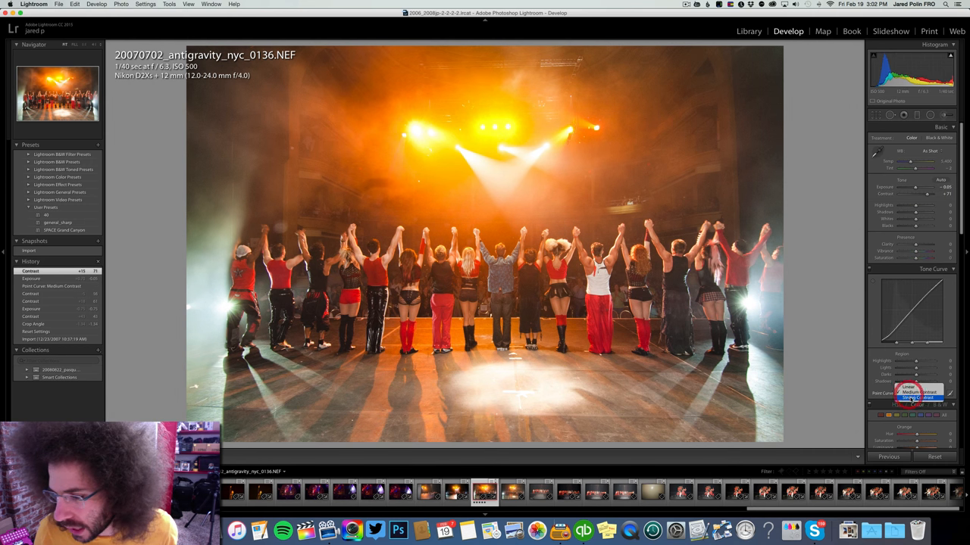
Step: Switch the curve to Strong Contrast, deepen the blacks and cool the colour temperature
left_click(917, 397)
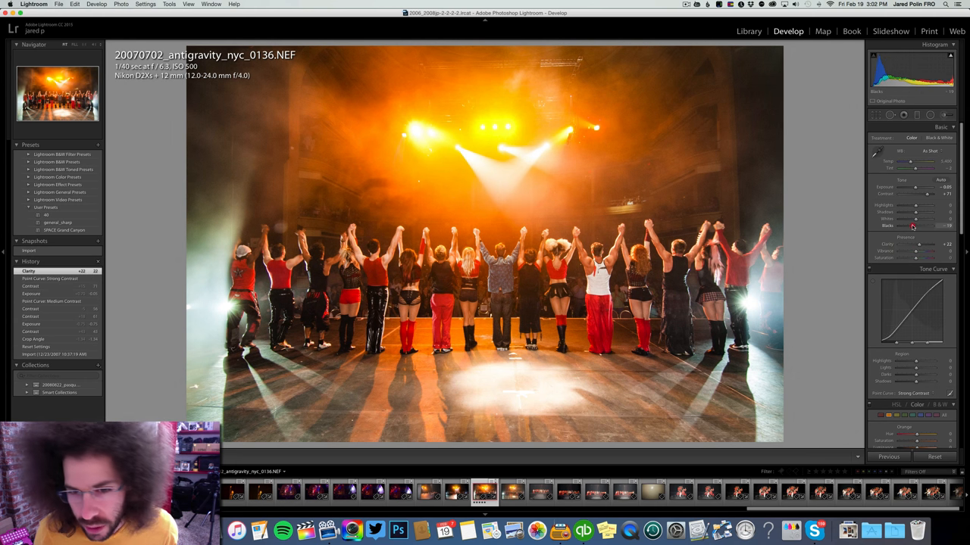
left_click_drag(916, 226, 911, 226)
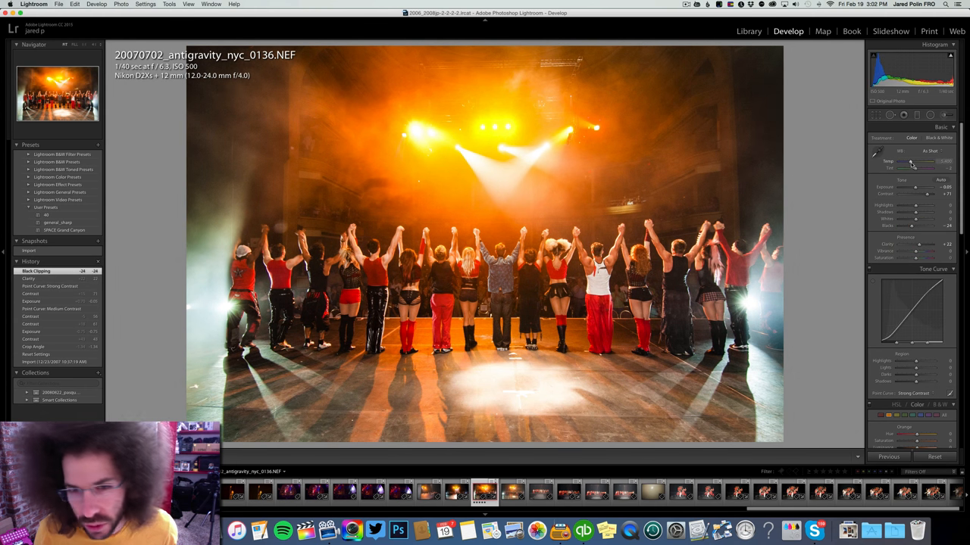
left_click_drag(921, 162, 906, 162)
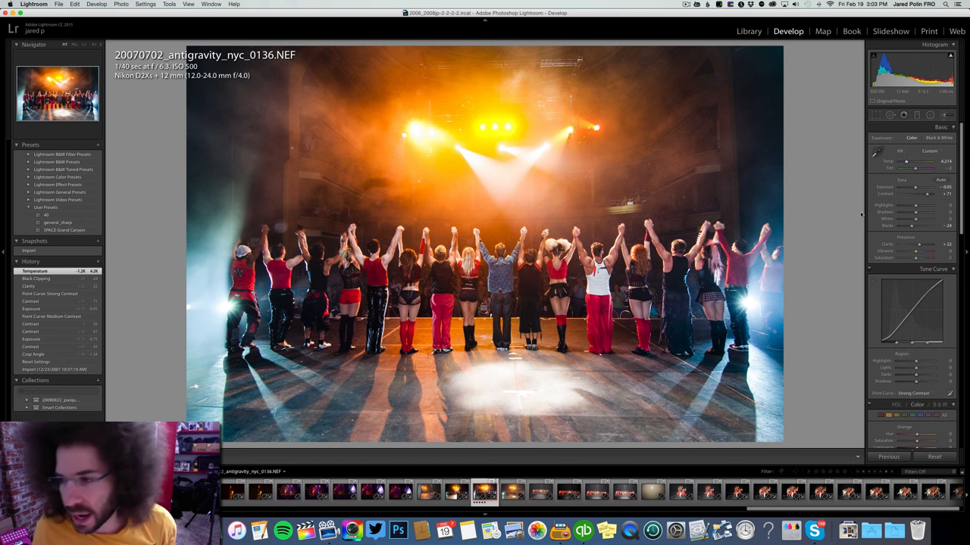
Step: Fine-tune temperature, whites, shadows, highlights and blacks in the Basic panel
left_click_drag(923, 220, 912, 220)
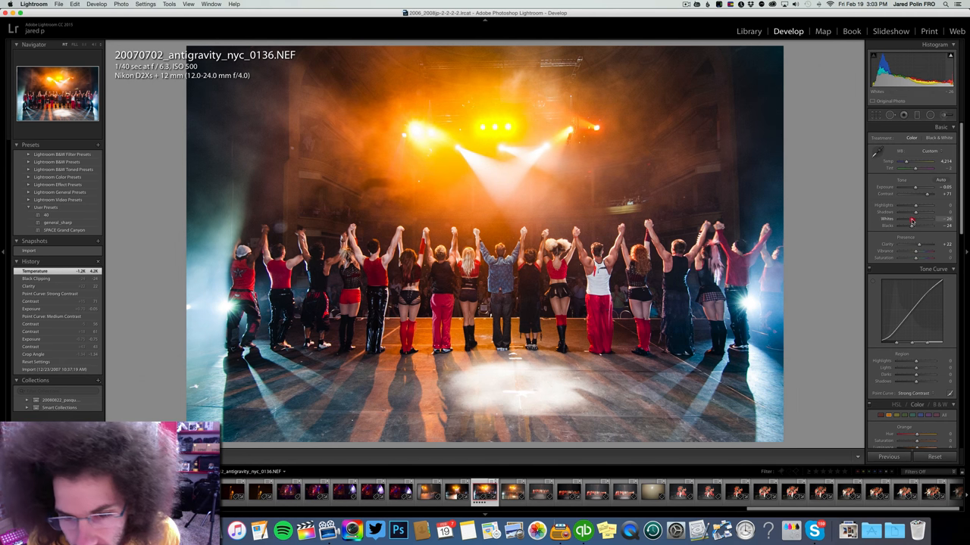
left_click_drag(912, 220, 921, 220)
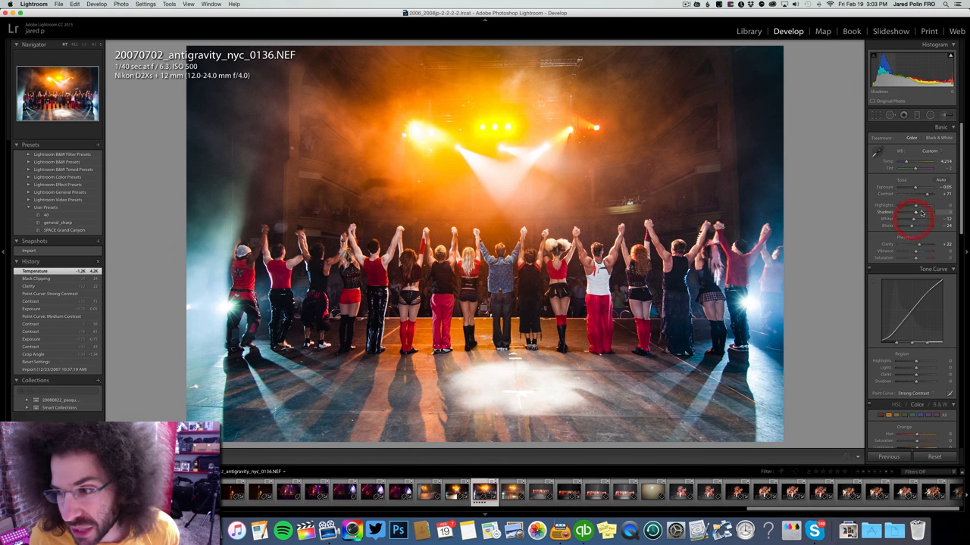
left_click_drag(921, 215, 912, 216)
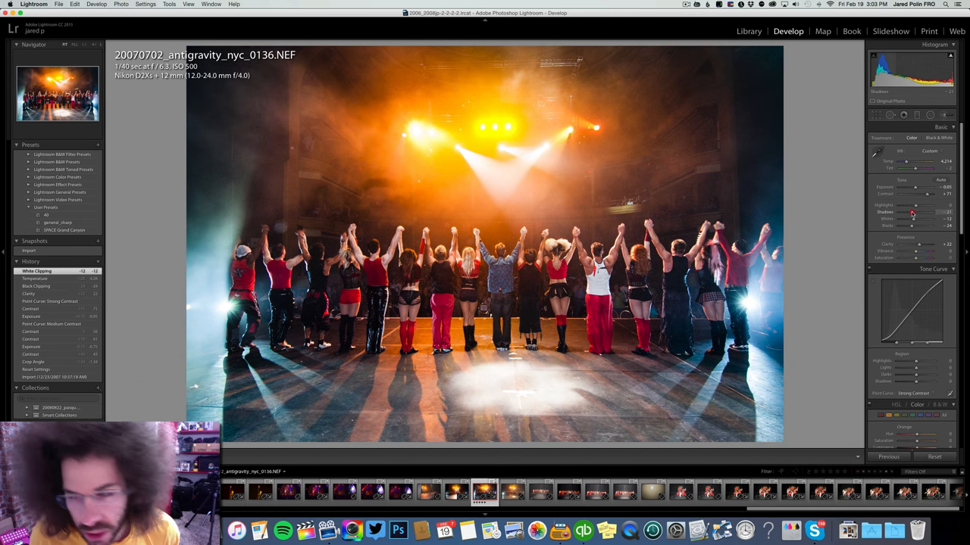
left_click_drag(912, 212, 912, 206)
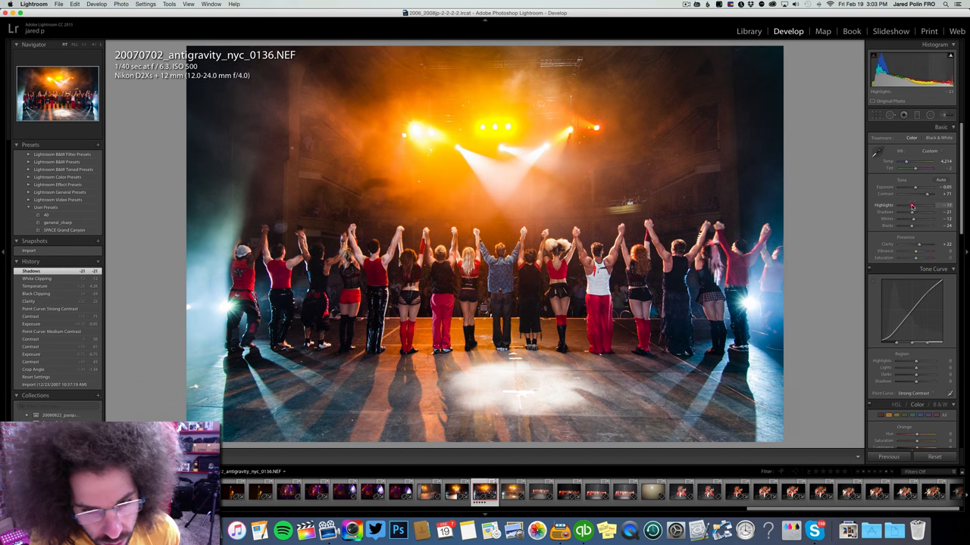
left_click_drag(912, 206, 897, 206)
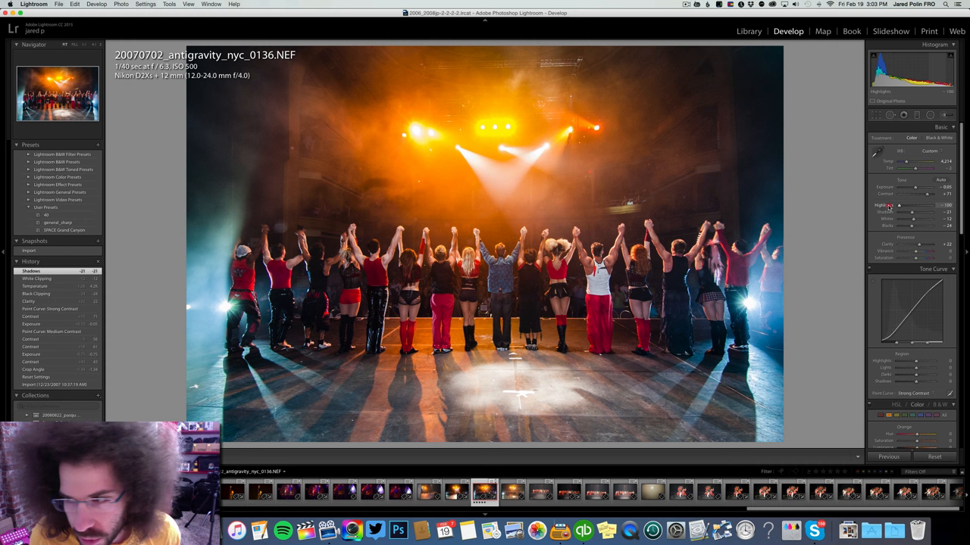
left_click_drag(921, 206, 912, 206)
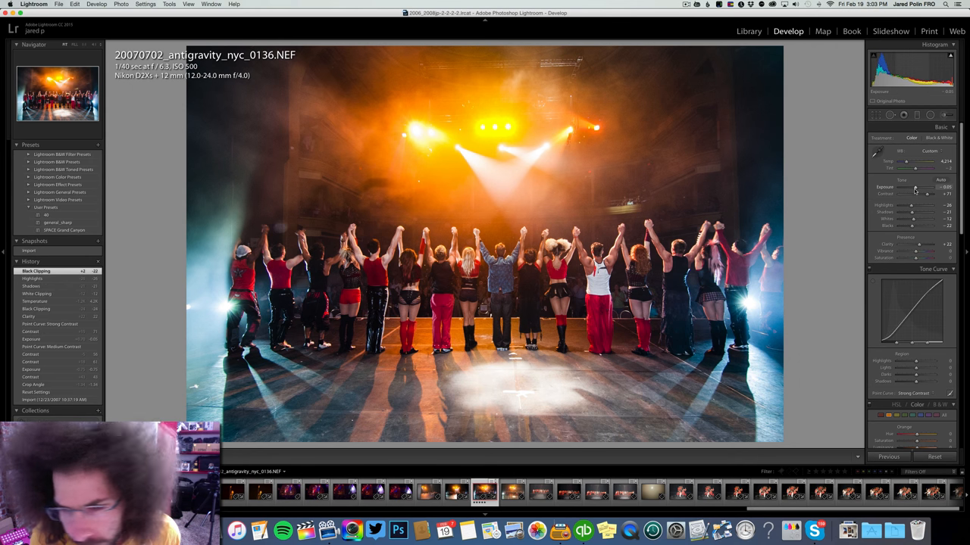
left_click_drag(917, 189, 912, 189)
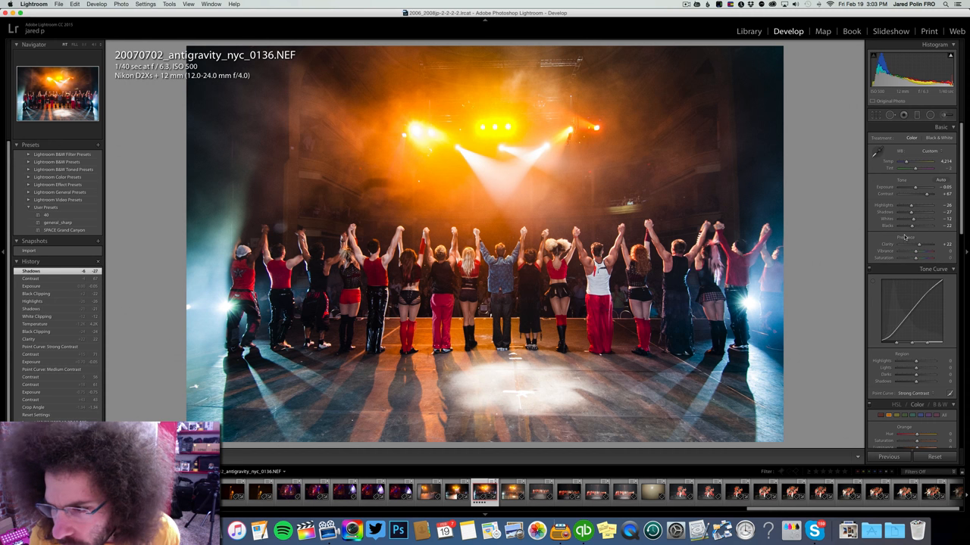
left_click_drag(921, 226, 909, 226)
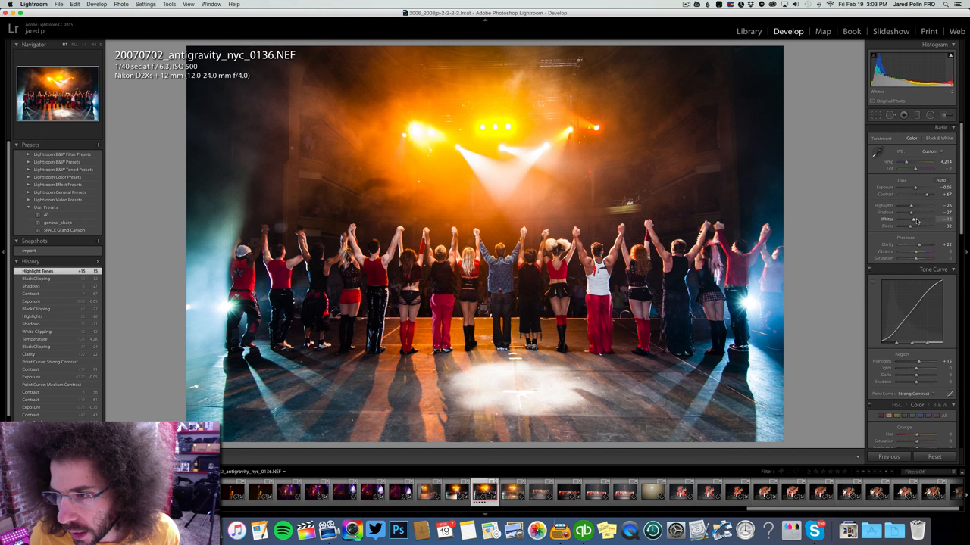
Step: Warm the temperature, apply a Medium Contrast curve and refine contrast and exposure
left_click_drag(918, 194, 915, 194)
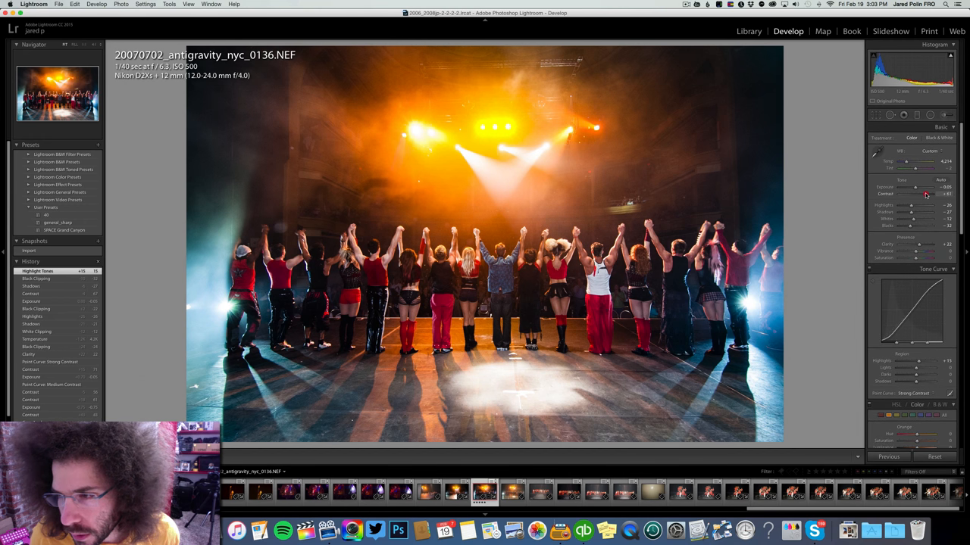
left_click_drag(917, 194, 922, 194)
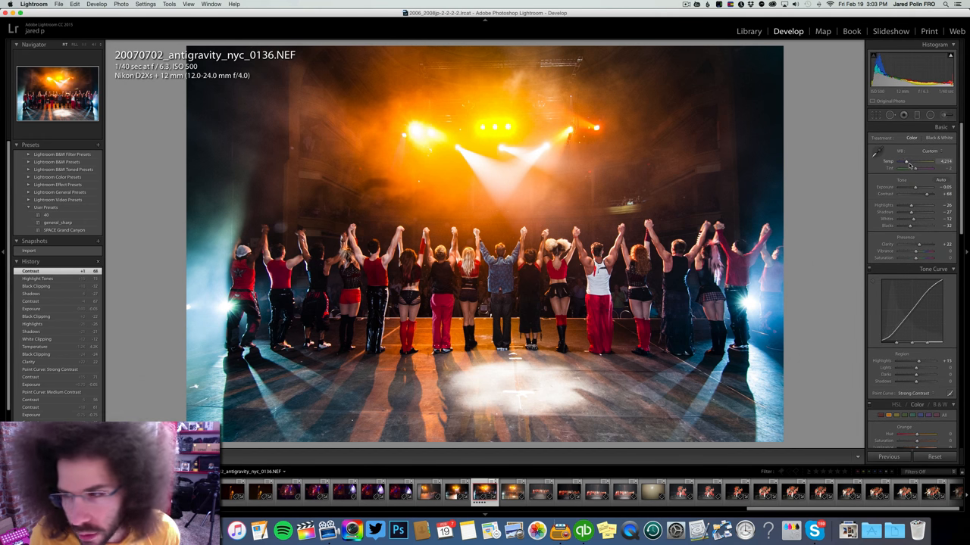
left_click_drag(906, 164, 909, 163)
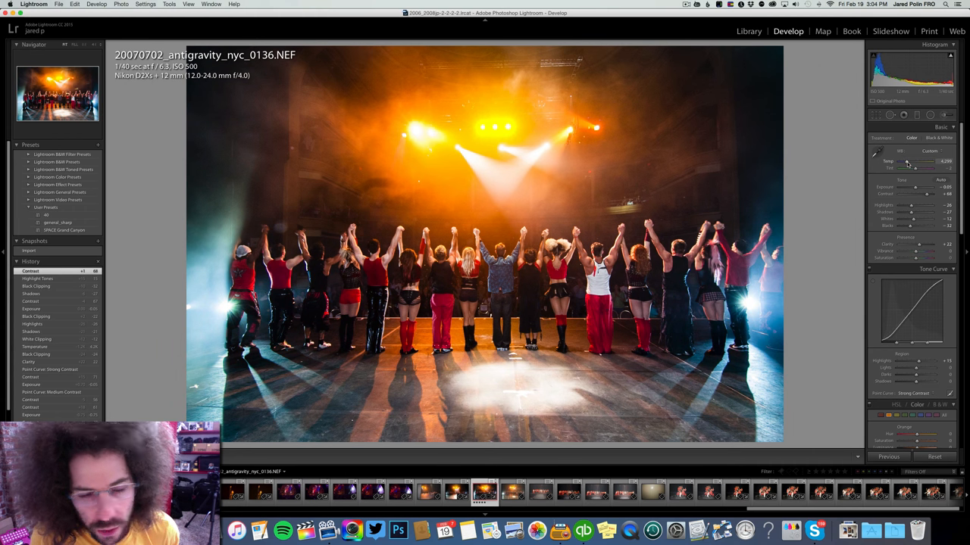
left_click_drag(917, 160, 909, 161)
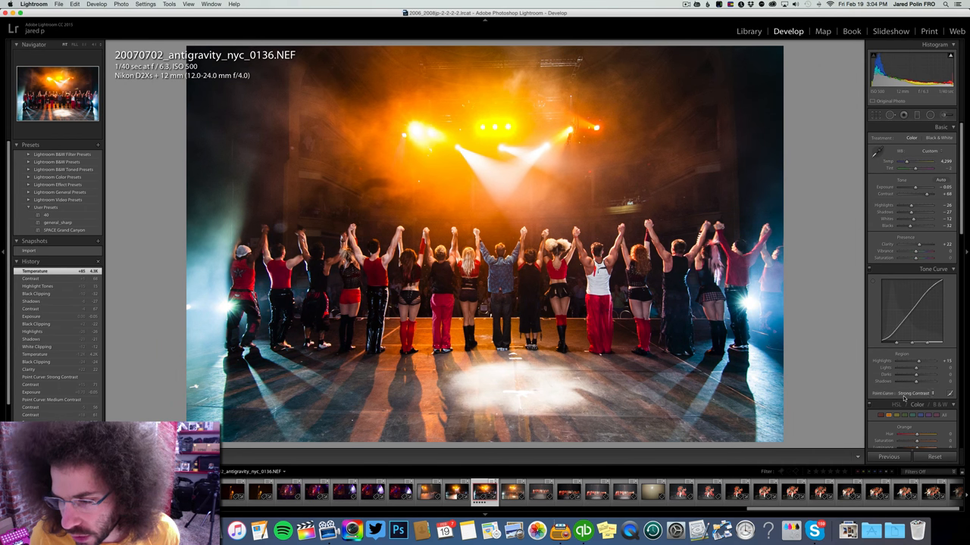
left_click(915, 394)
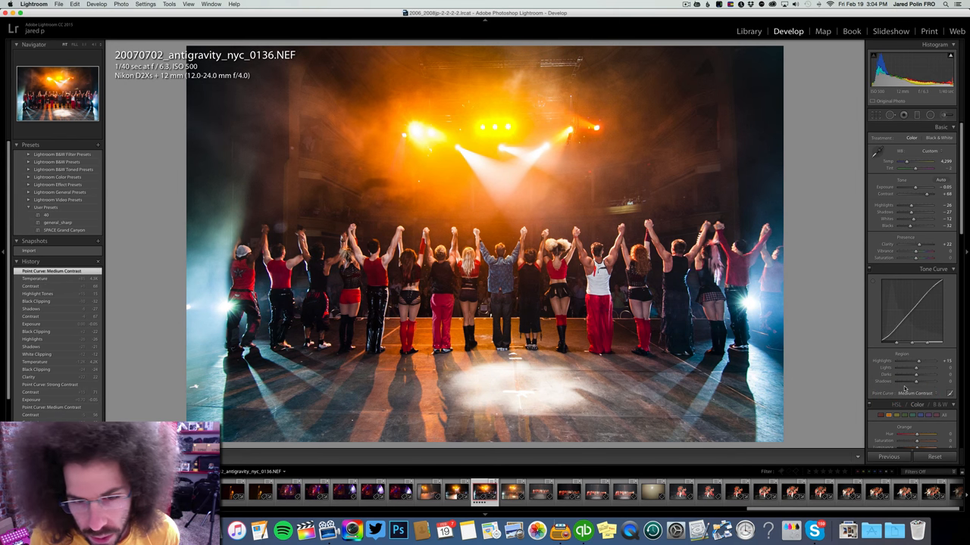
left_click_drag(917, 194, 922, 194)
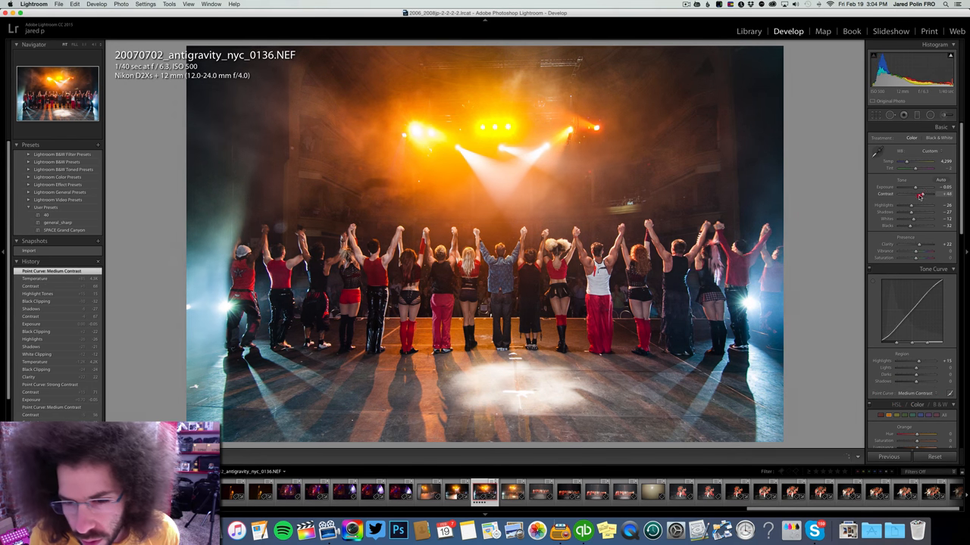
left_click_drag(912, 194, 930, 194)
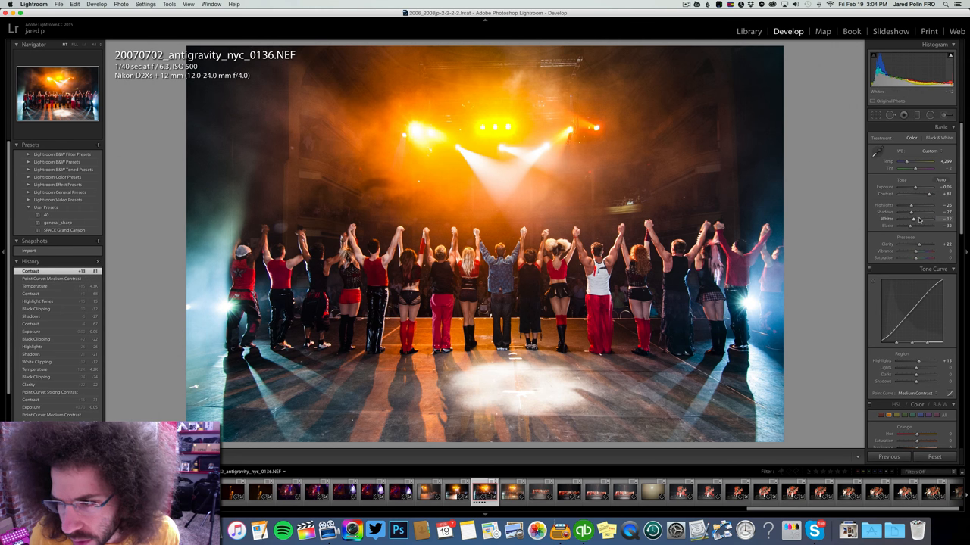
left_click_drag(912, 219, 894, 218)
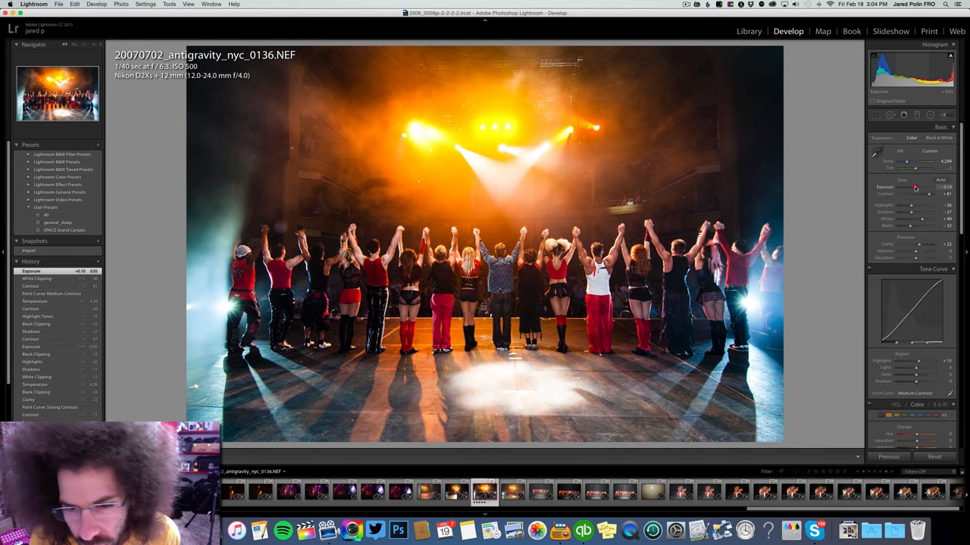
left_click_drag(921, 188, 915, 187)
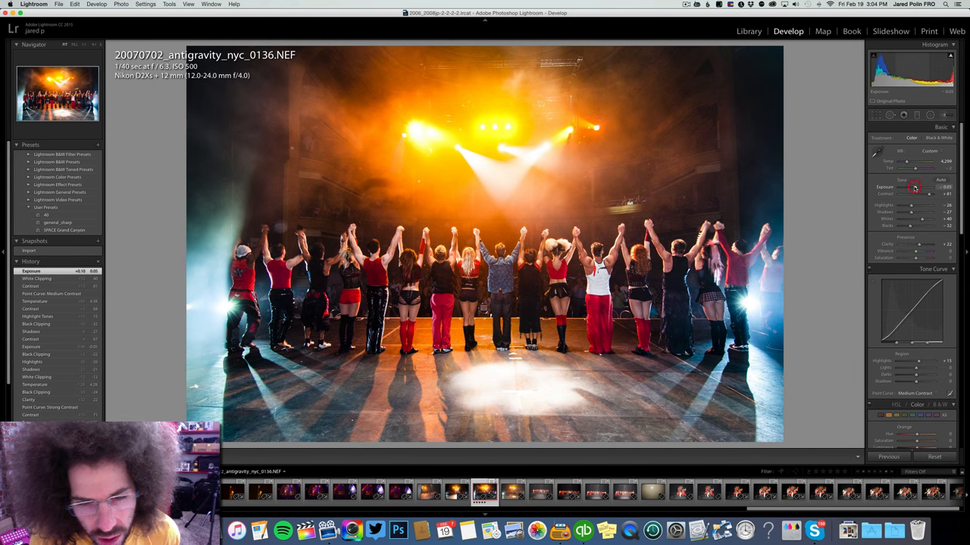
Step: Save the current look as a snapshot named 'new' in the Snapshots panel
left_click(97, 241)
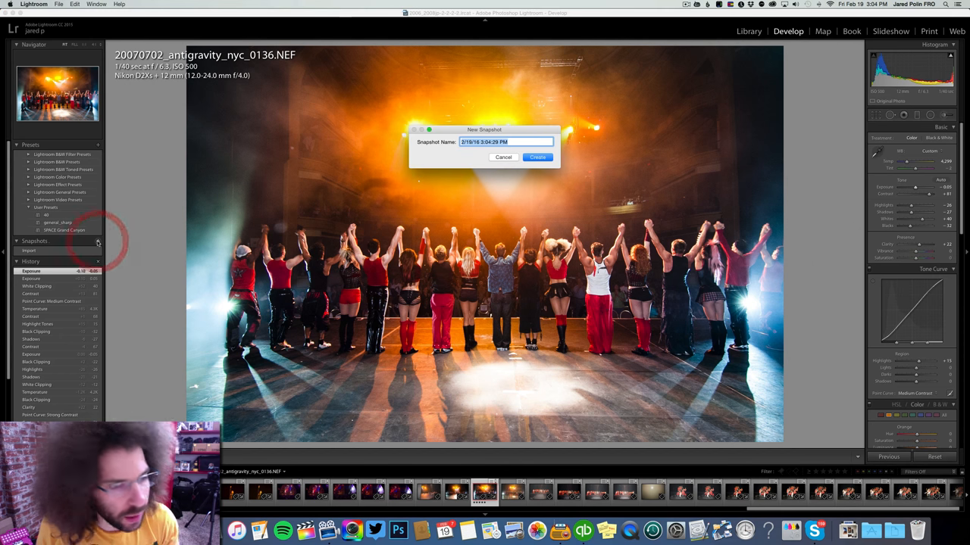
left_click(537, 156)
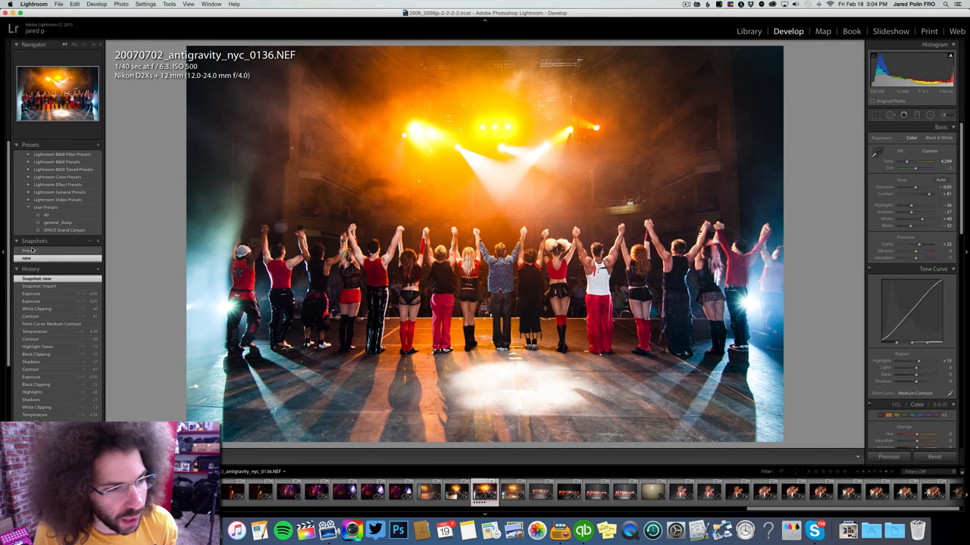
left_click(29, 252)
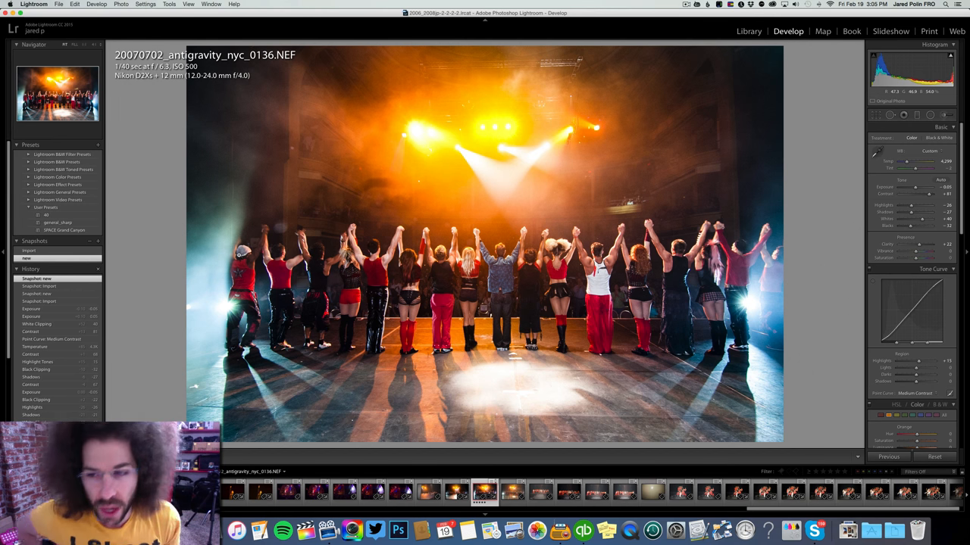
mouse_move(438, 176)
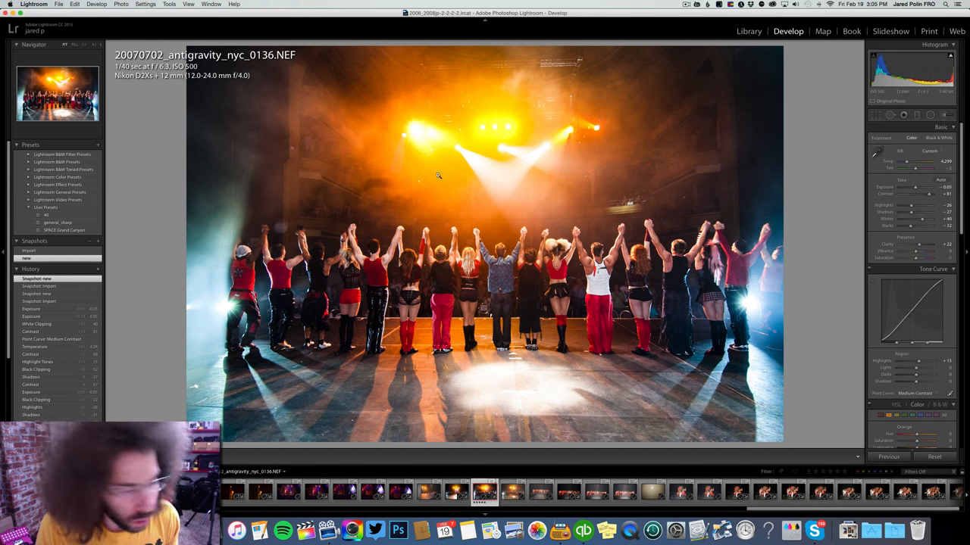
Step: Crop the photo tighter around the performers, dismissing the Java runtime warning
left_click(903, 115)
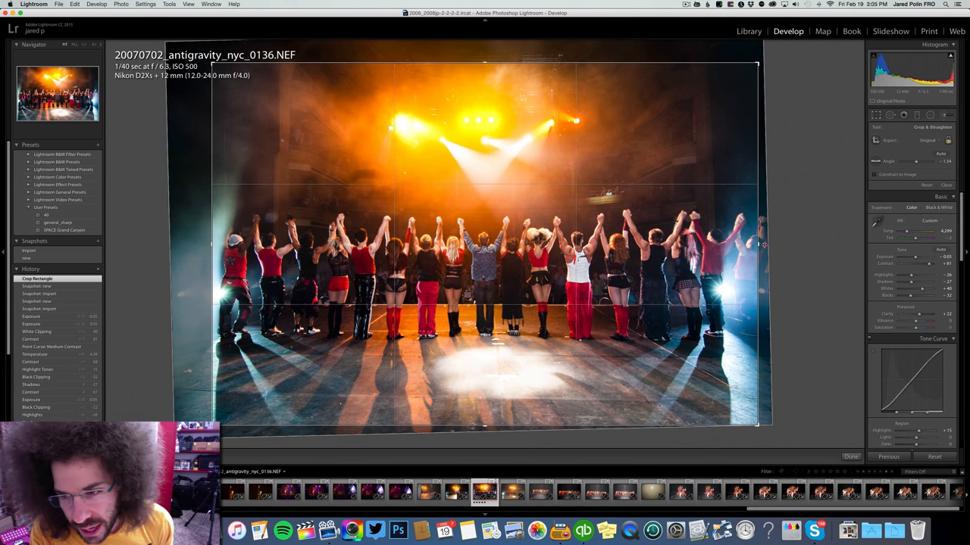
mouse_move(782, 259)
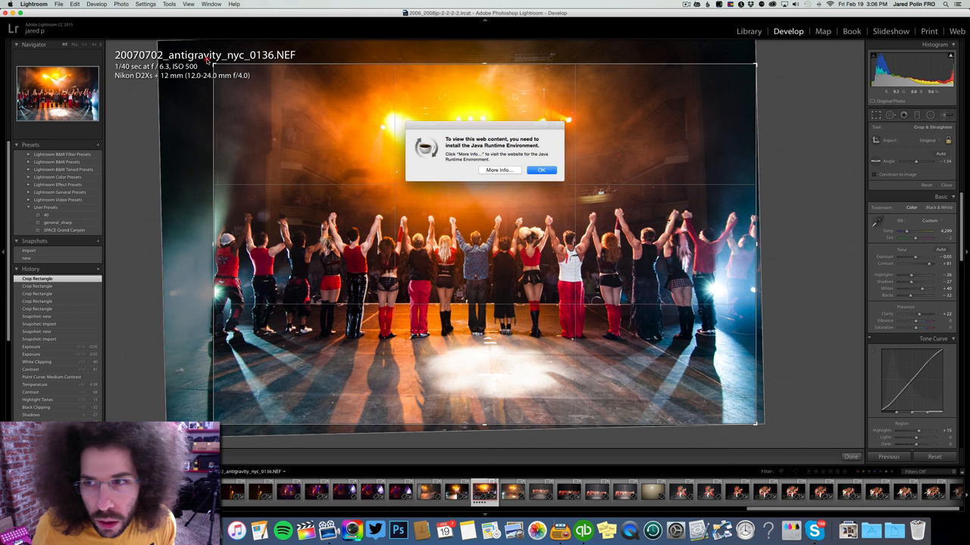
left_click(541, 170)
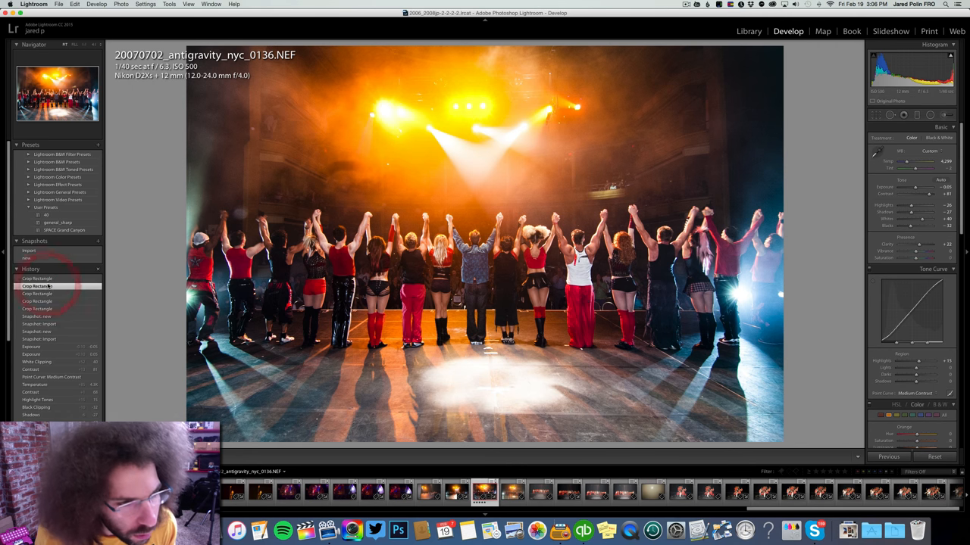
left_click(37, 301)
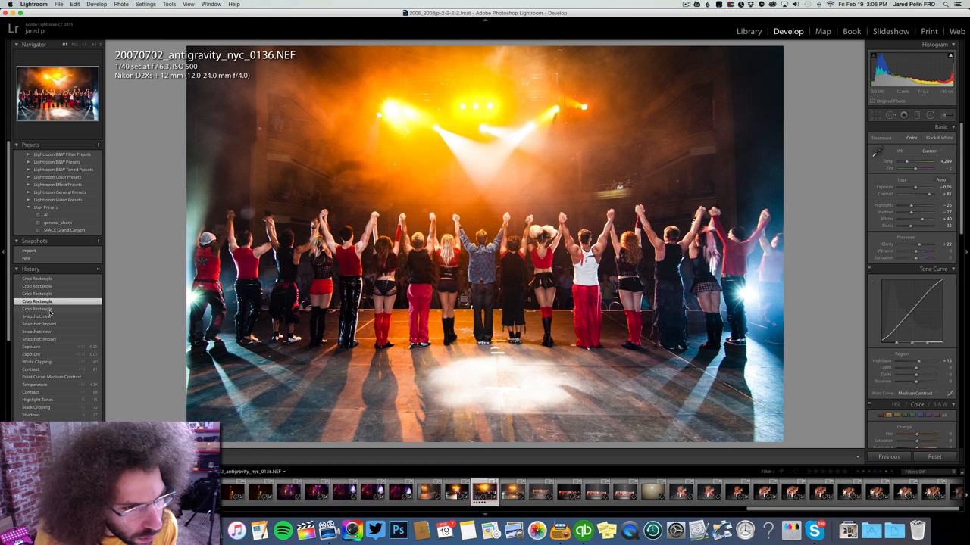
left_click(42, 339)
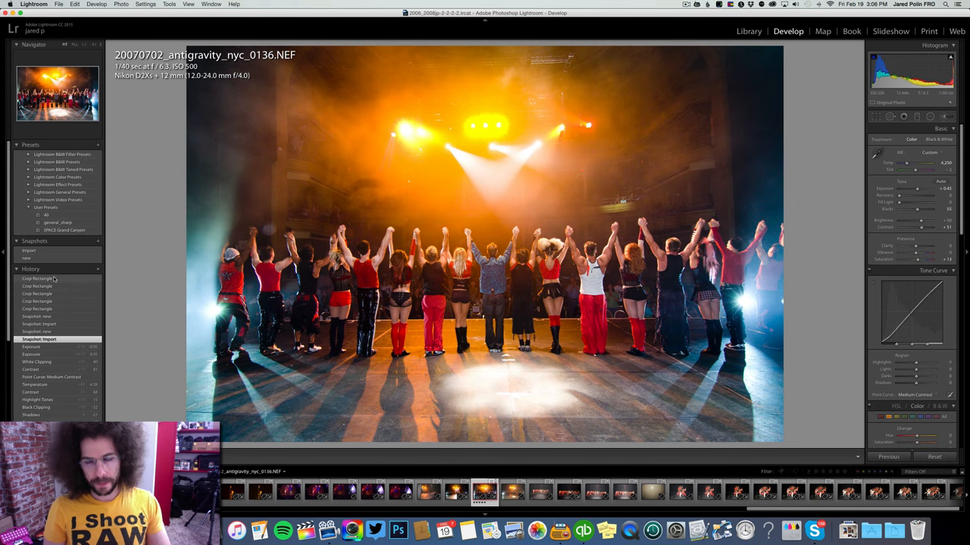
left_click(38, 279)
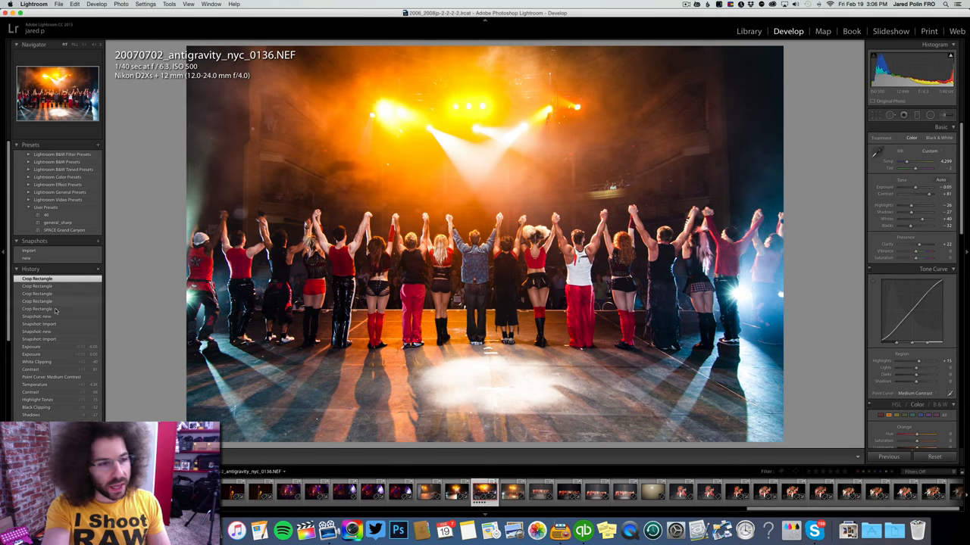
left_click(39, 340)
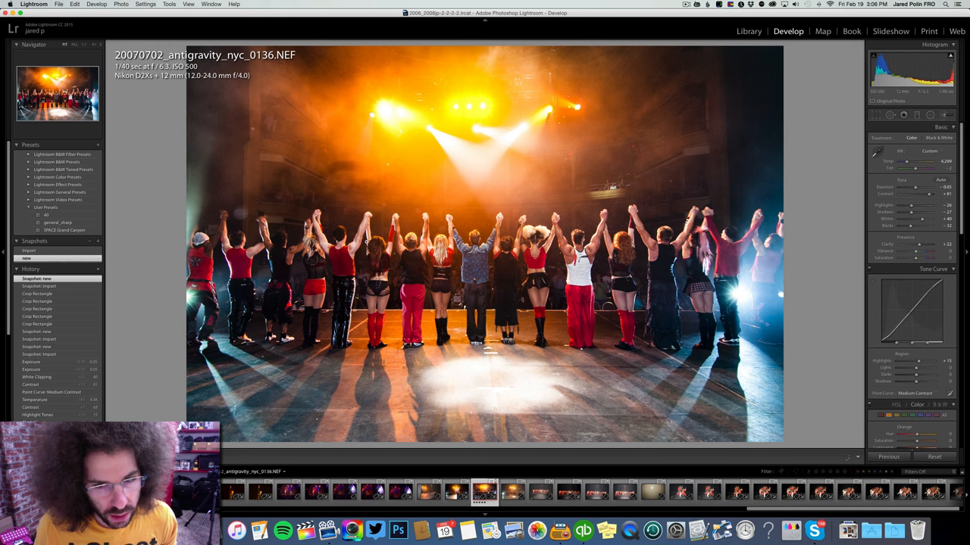
Step: Zoom to 1:1 on the dancers, return to fit view, then adjust Highlights
left_click(467, 235)
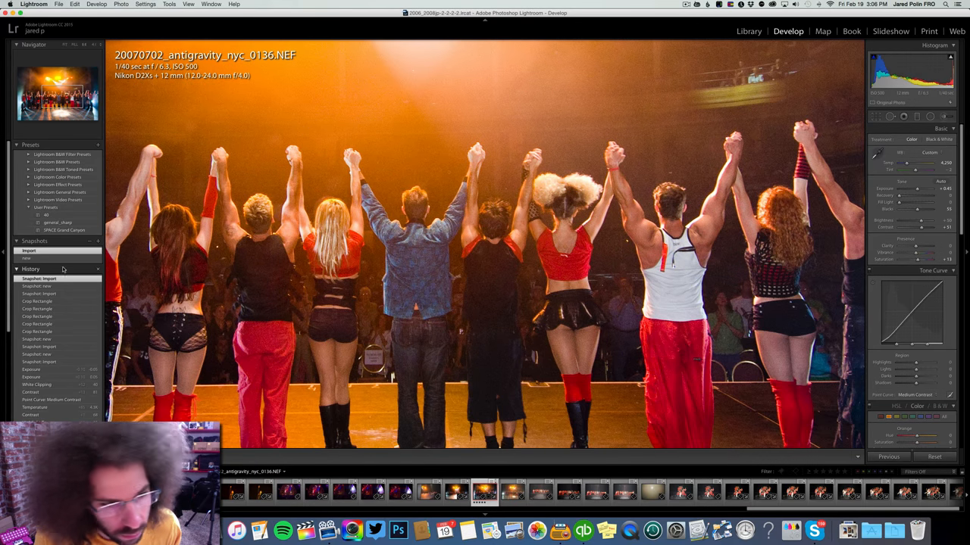
left_click(26, 257)
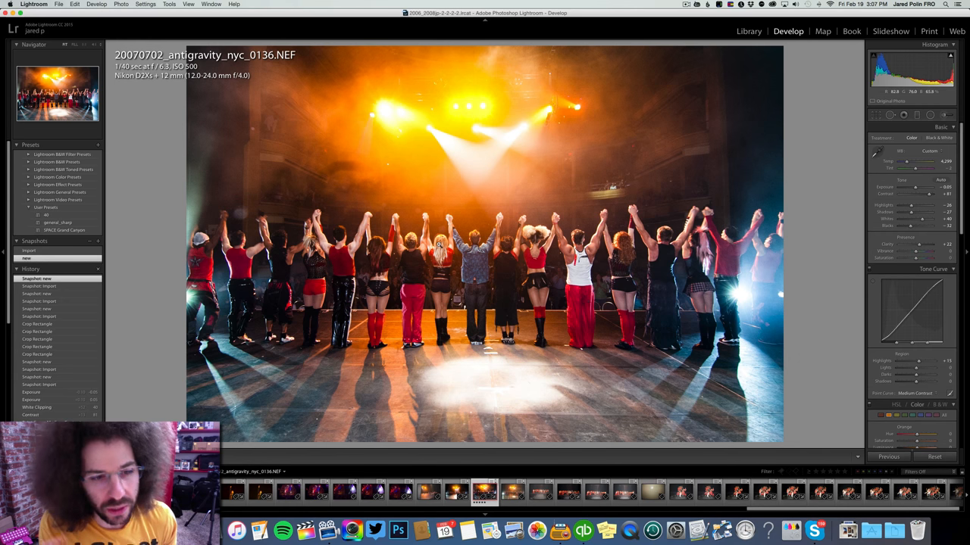
left_click(29, 252)
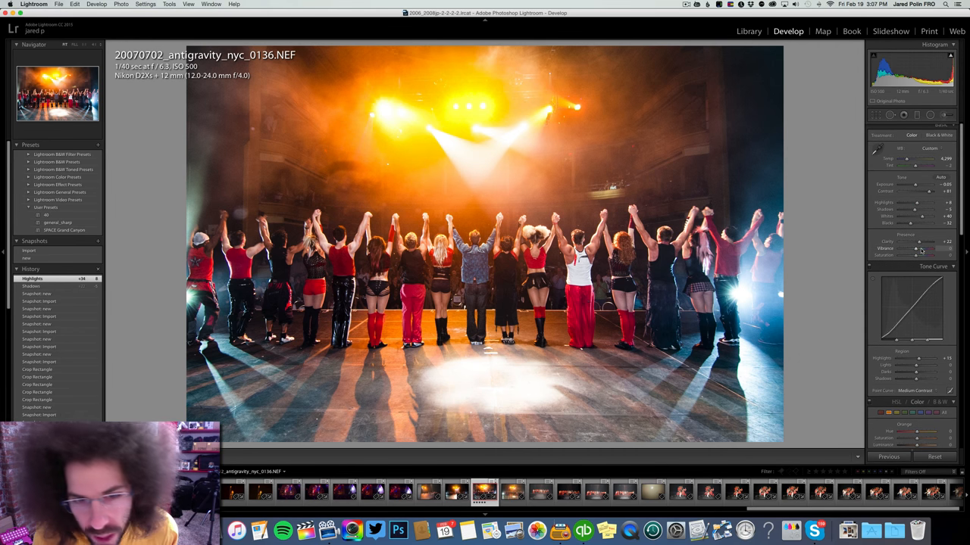
Step: Tweak highlights and saturation, then revert to the original Import snapshot for comparison
left_click_drag(917, 248, 921, 248)
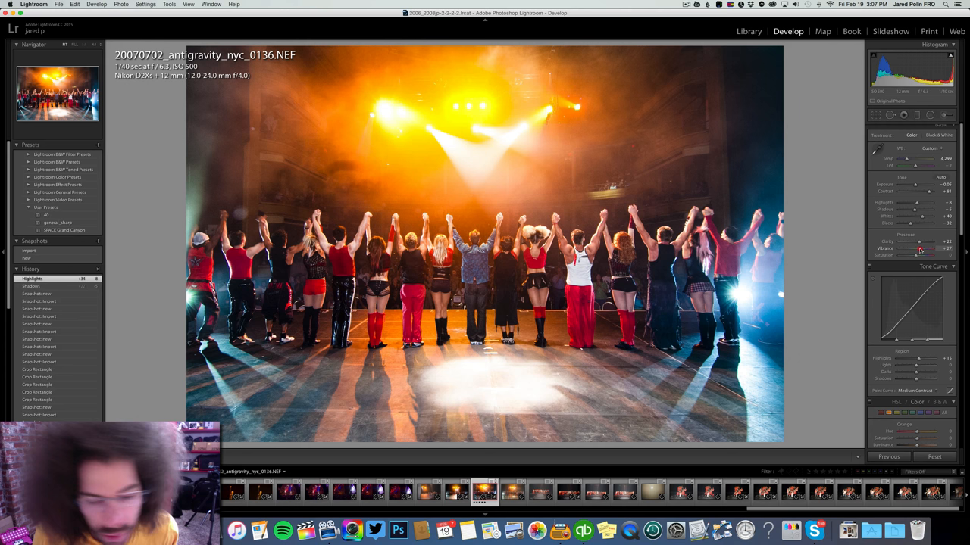
left_click_drag(936, 255, 943, 255)
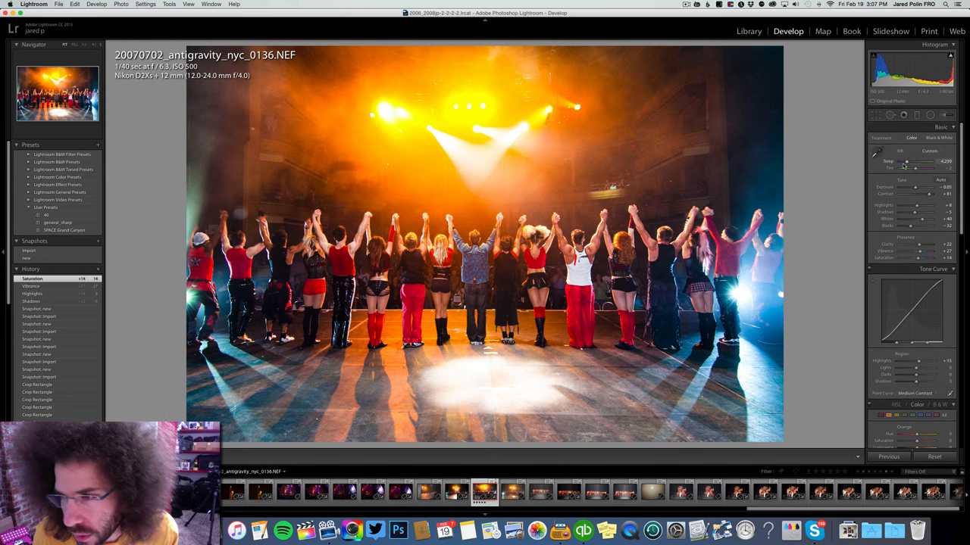
left_click_drag(927, 161, 906, 160)
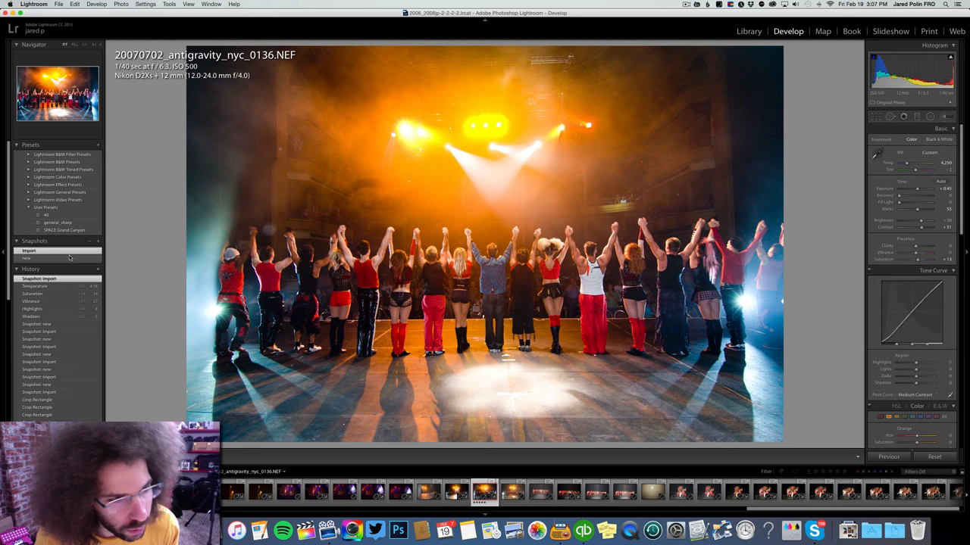
Step: Compare the 'new' and 'Import' snapshots, finishing on the edited 'new' version
left_click(27, 258)
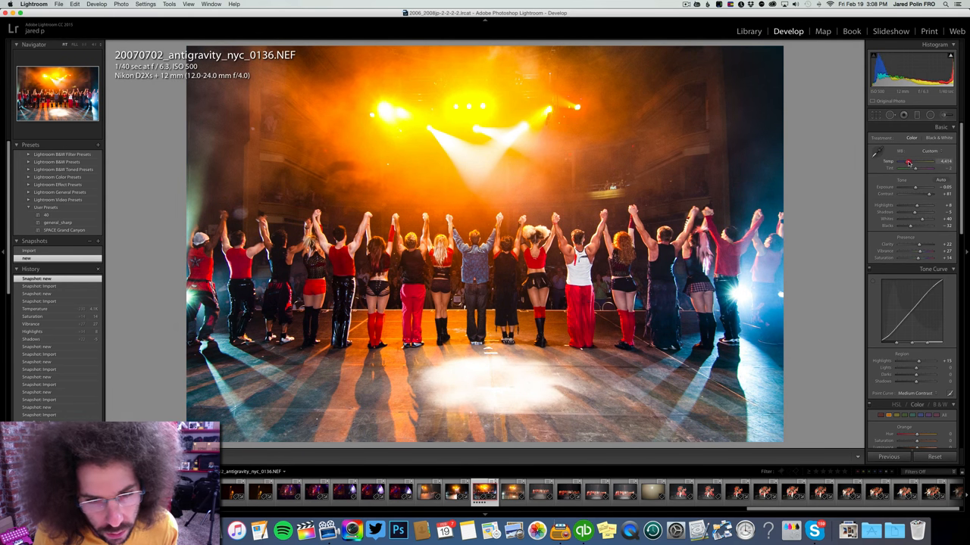
left_click_drag(932, 164, 924, 164)
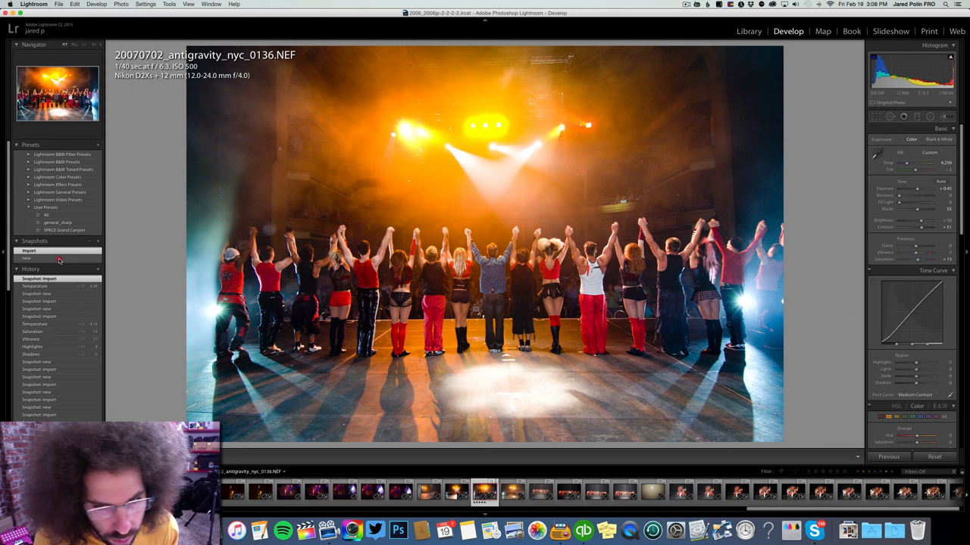
left_click(27, 258)
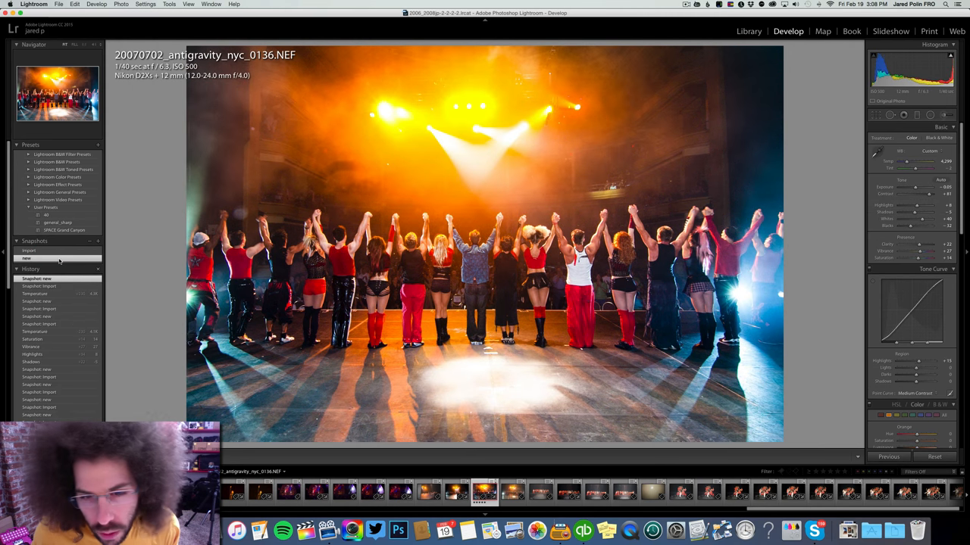